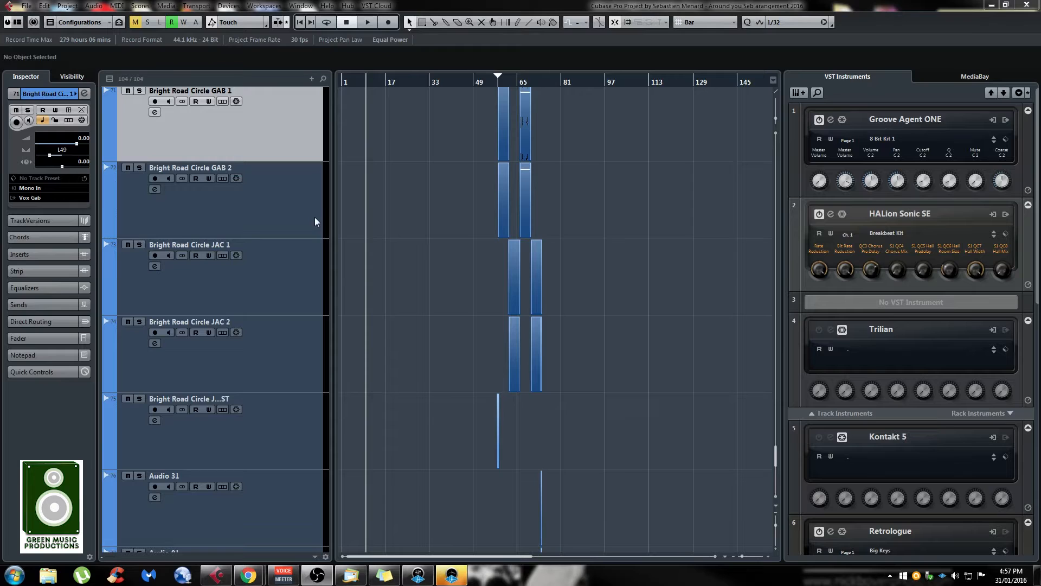
Step: Select the Bright Road Circle GAB 2 track and scroll the track list to the other GAB and JAC tracks
left_click(200, 199)
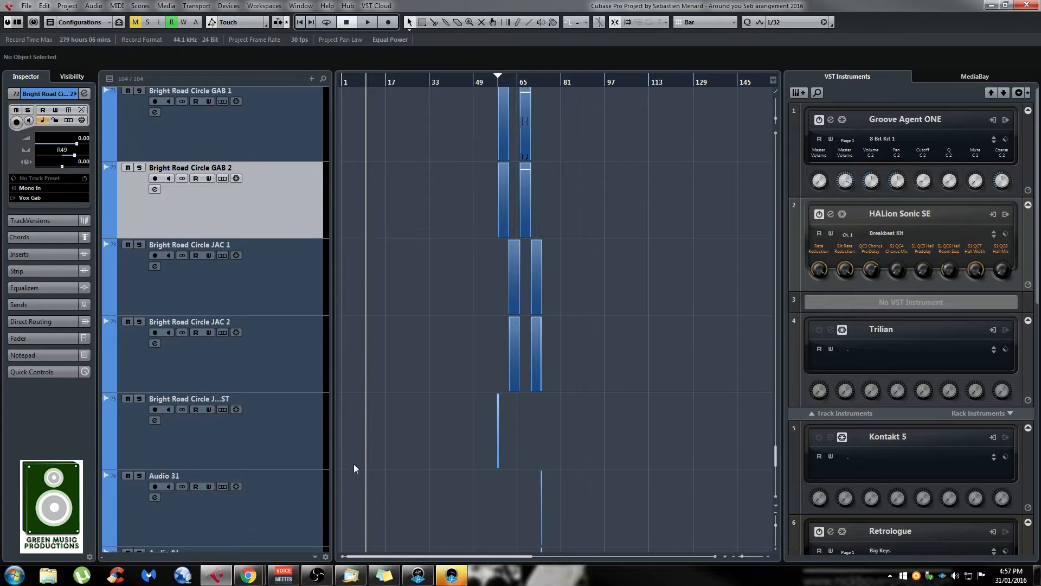
scroll("down", 3)
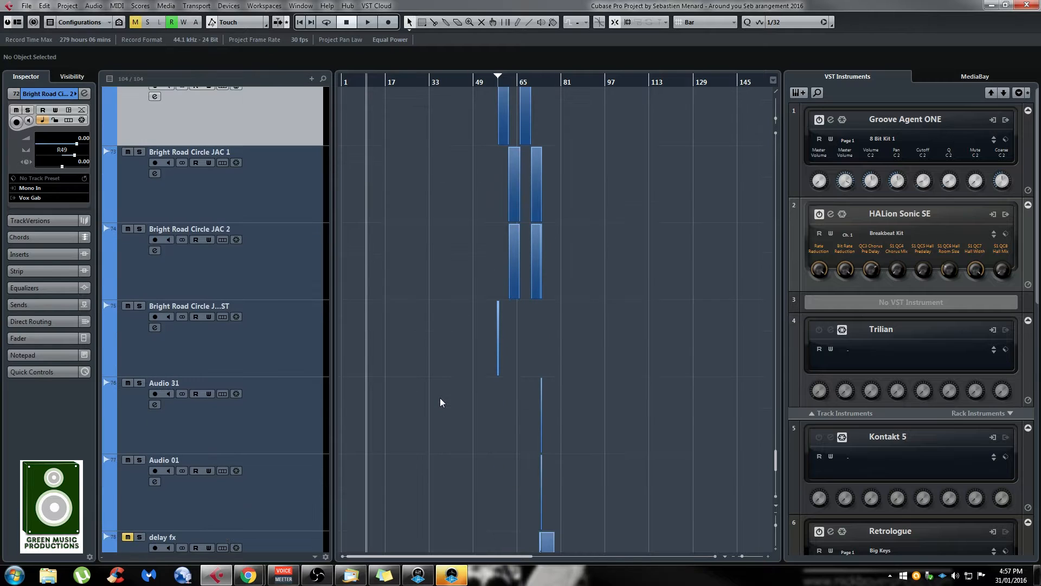
mouse_move(286, 300)
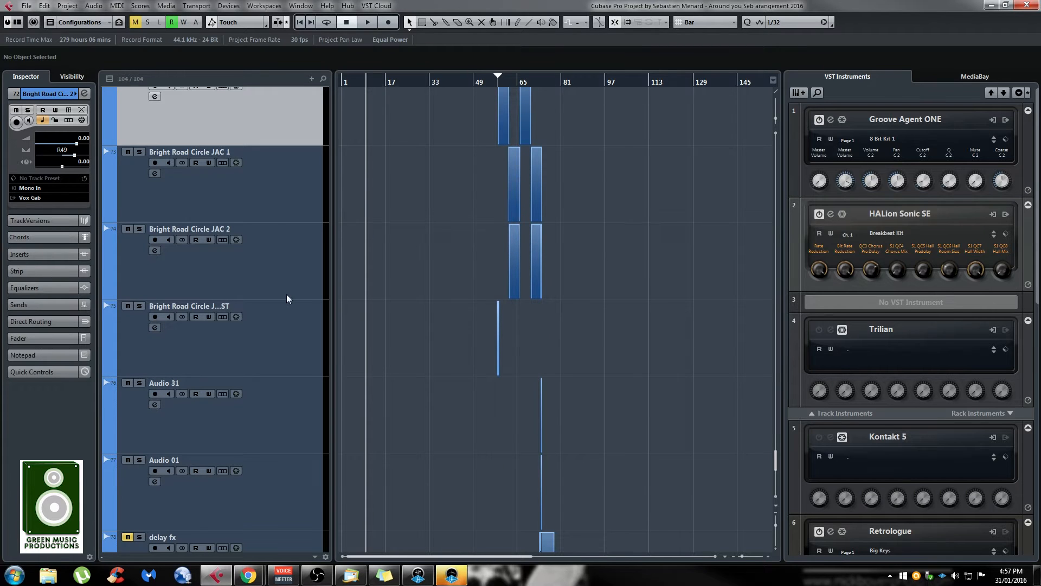
scroll("up", 3)
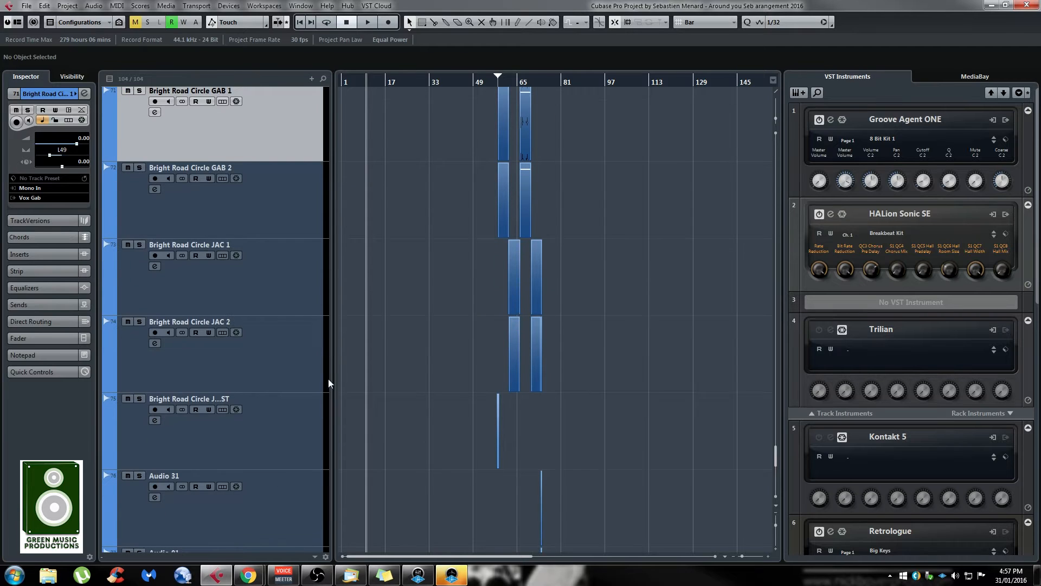
scroll("up", 3)
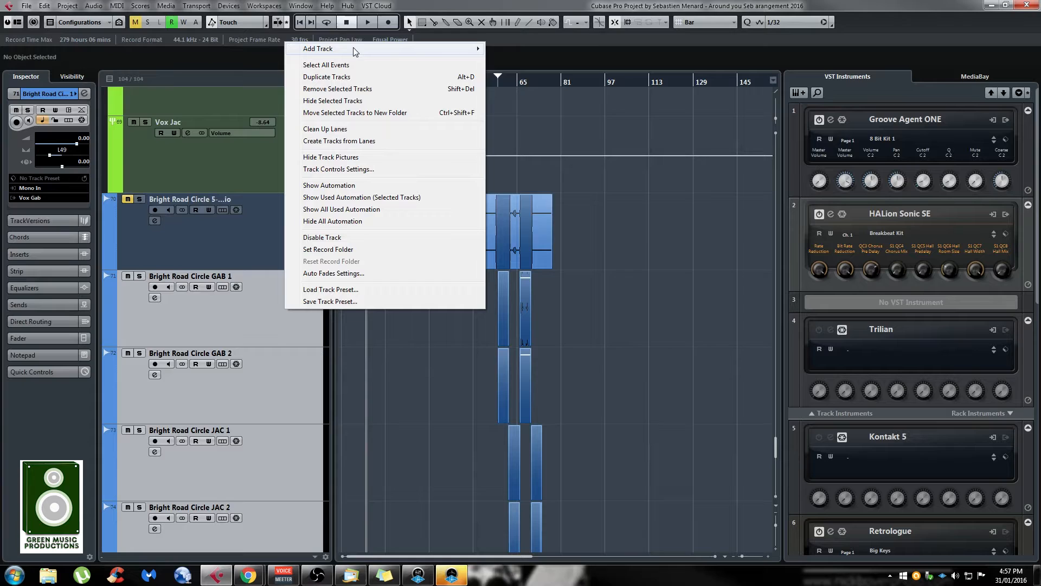
Step: Move the selected GAB and JAC tracks into a new folder track via the track context menu
left_click(196, 335)
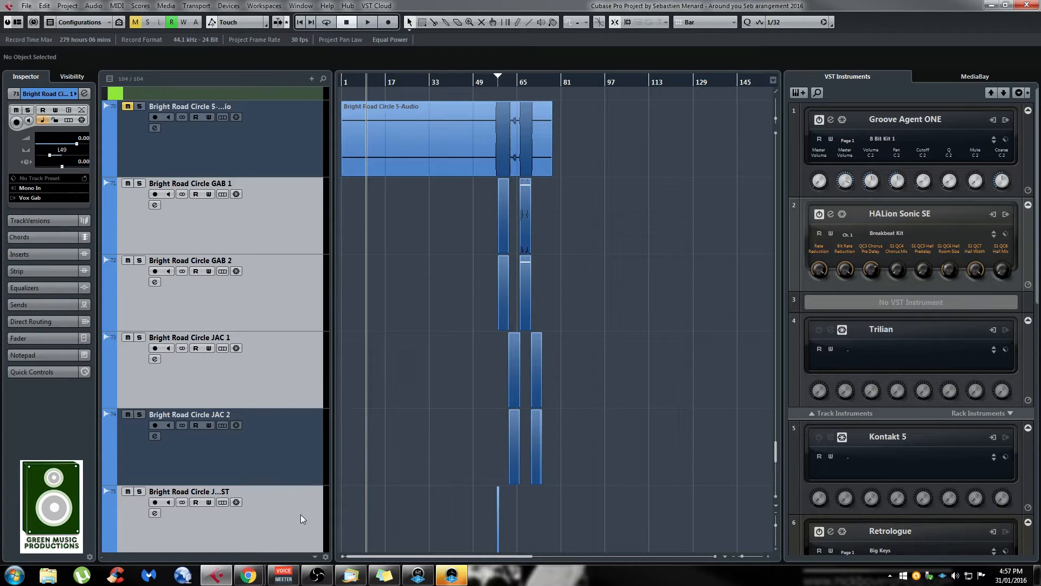
scroll("down", 3)
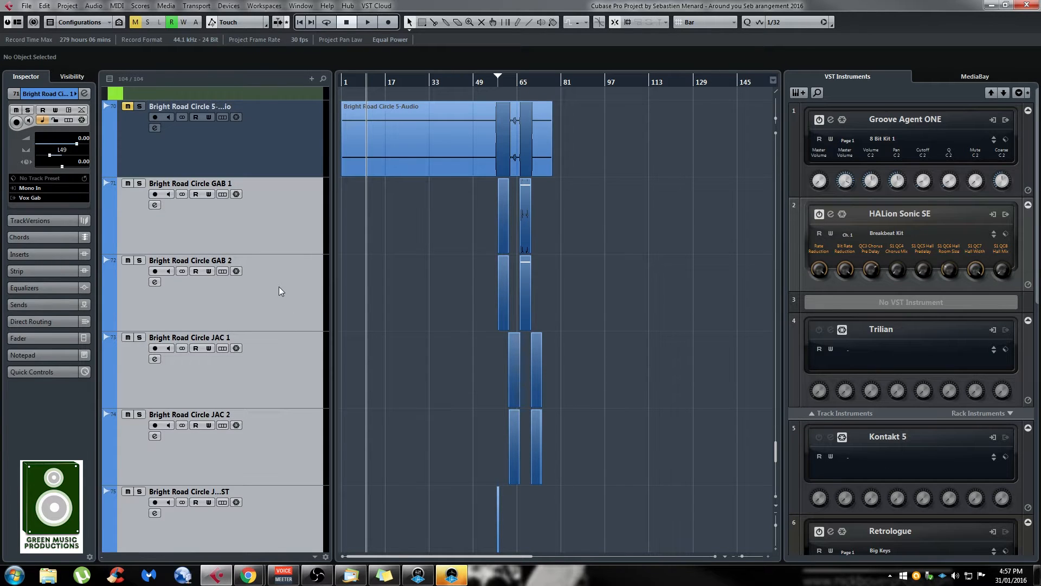
right_click(279, 291)
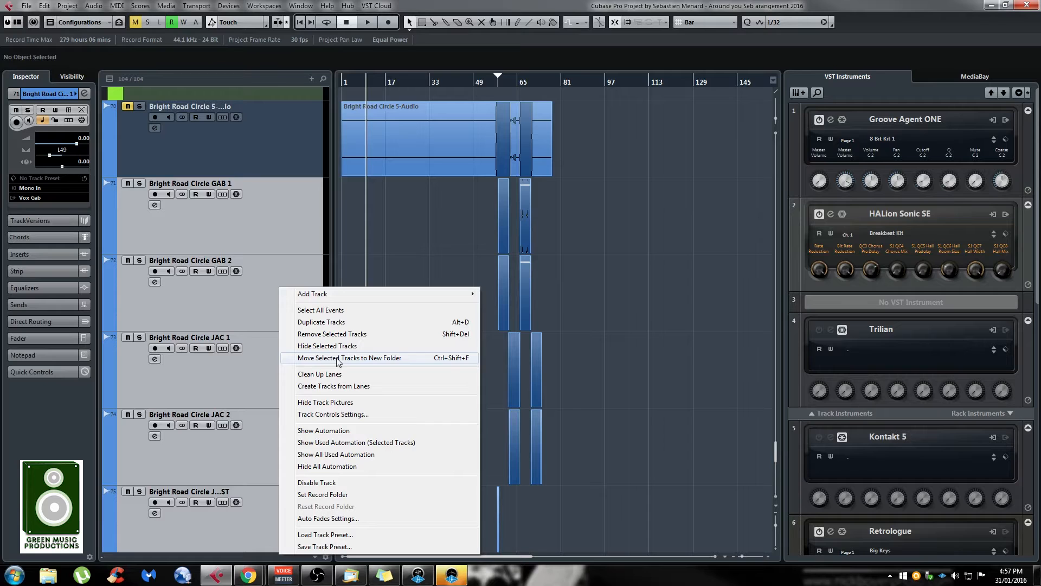
left_click(351, 357)
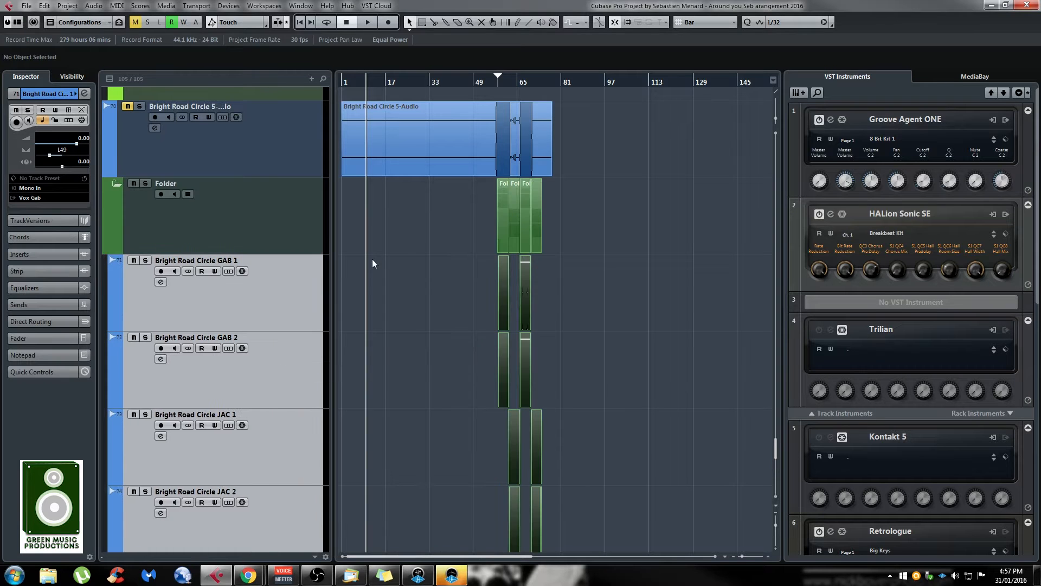
scroll("down", 3)
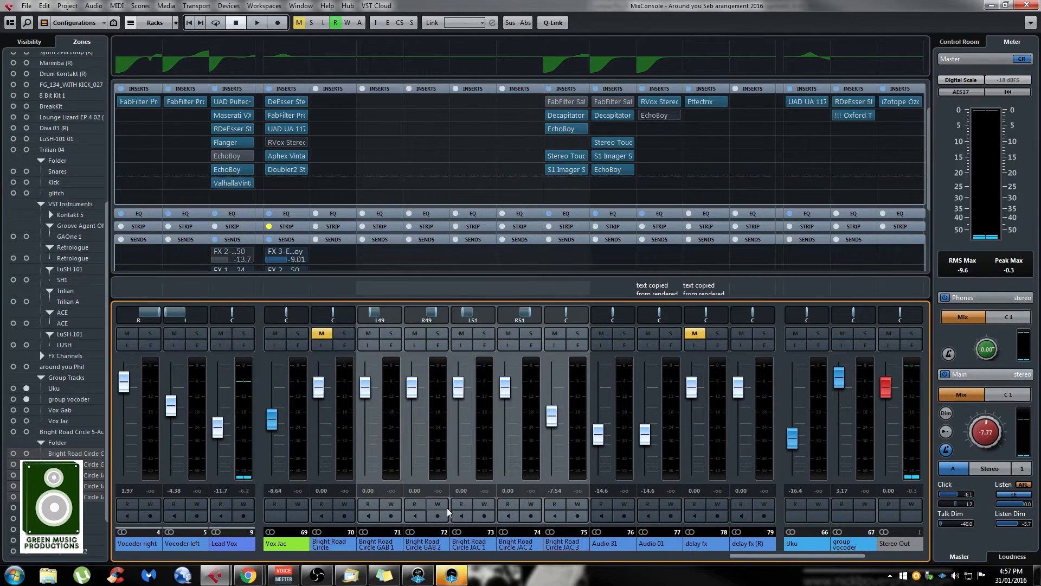
Step: Add a group channel named 'group' to the selected Bright Road Circle channels in the MixConsole
right_click(448, 510)
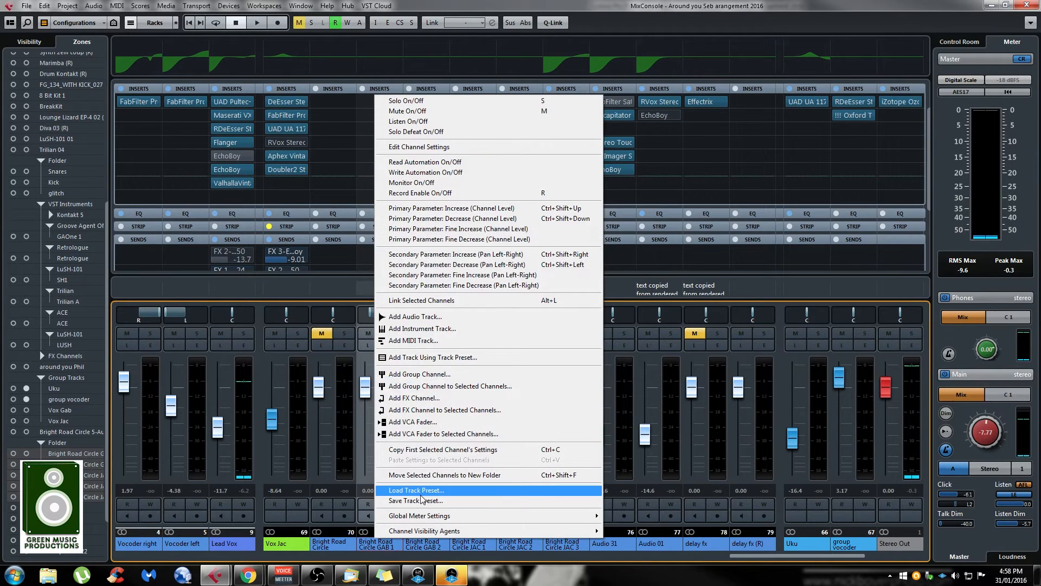
mouse_move(450, 386)
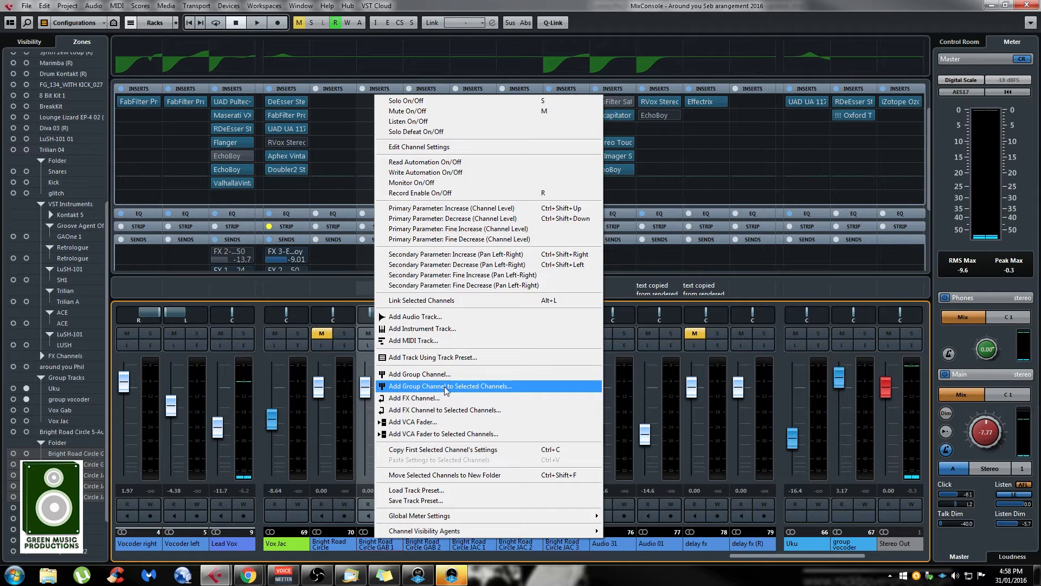
mouse_move(508, 390)
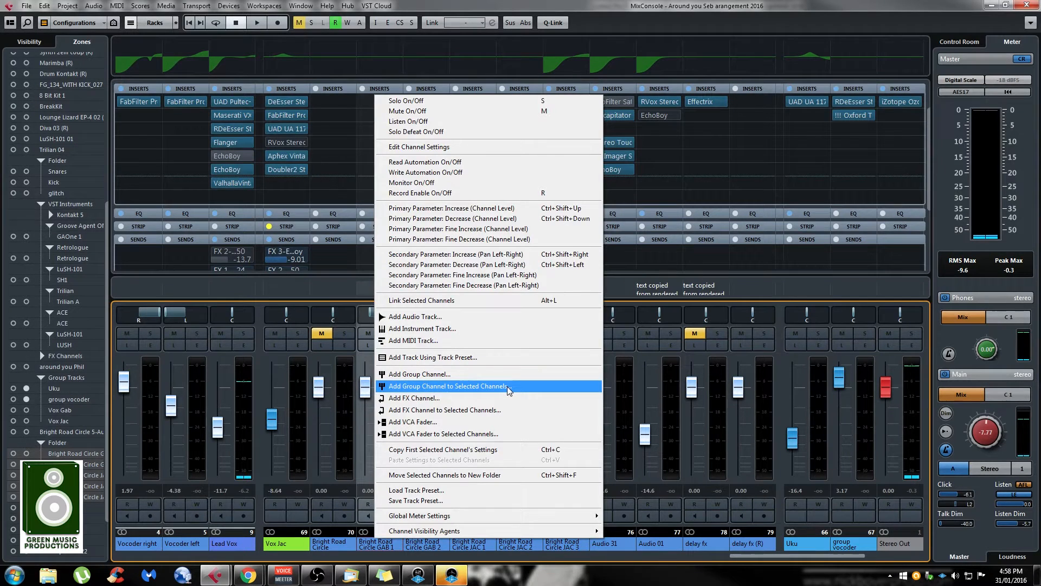
left_click(447, 386)
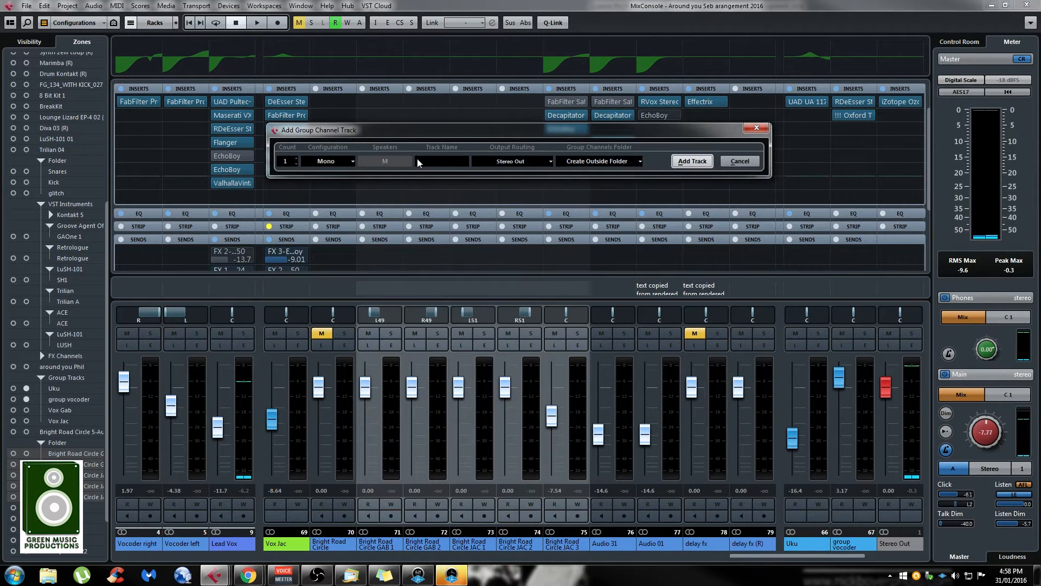
mouse_move(460, 162)
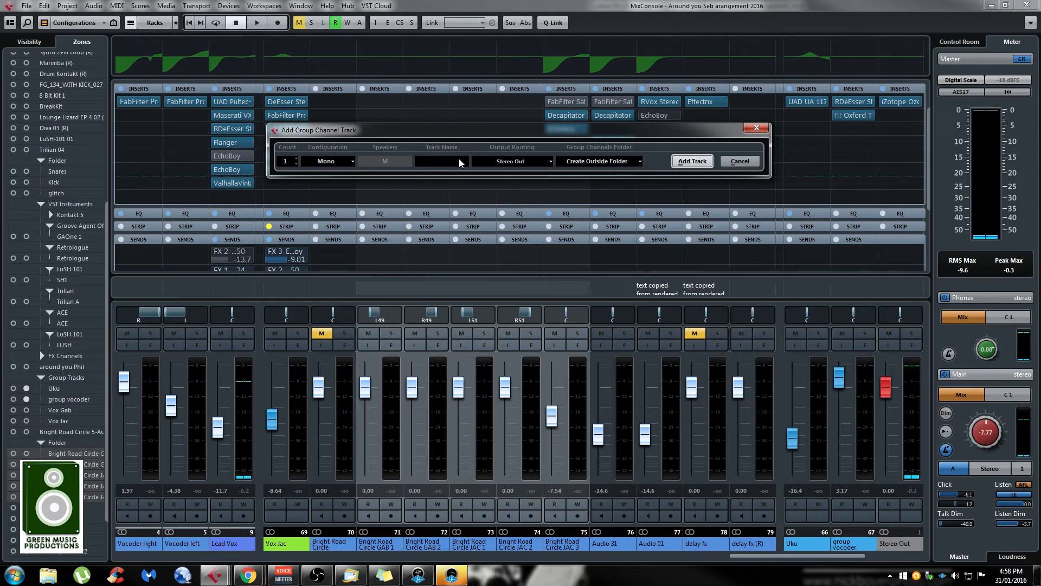
type("gr")
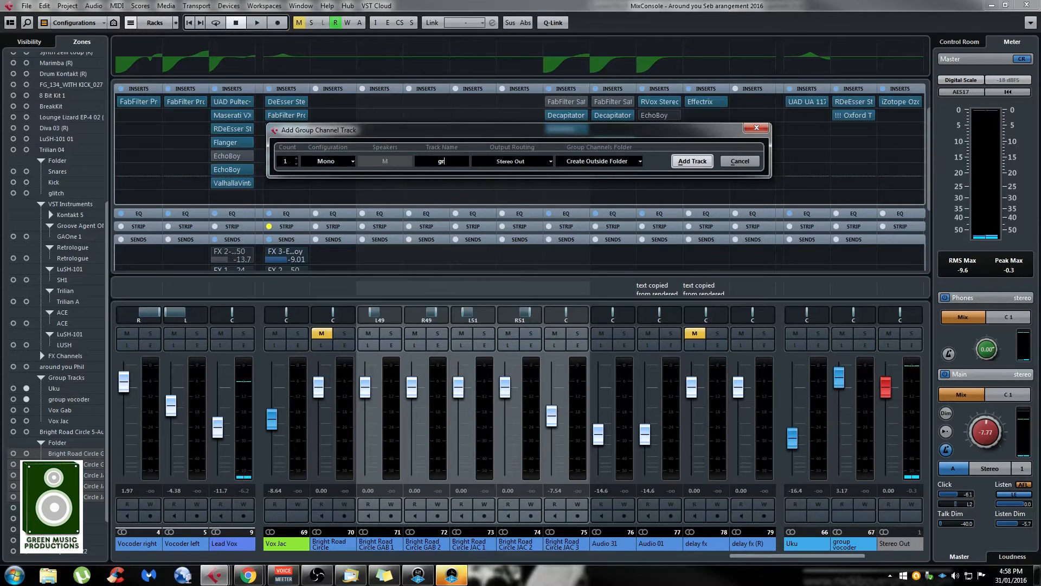
left_click(691, 160)
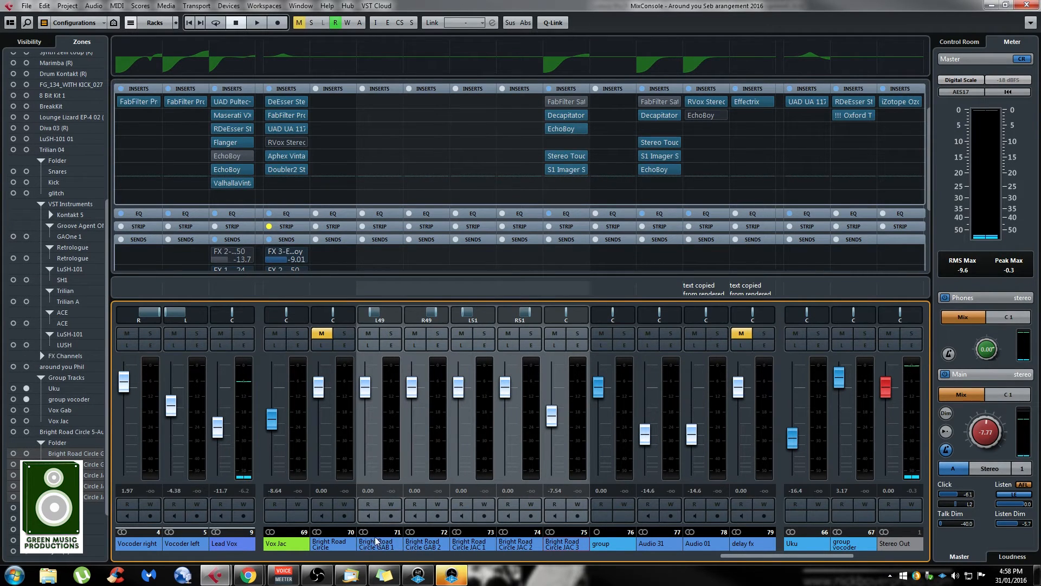
Step: Add a stereo FX channel named 'fx' with an H-Delay Stereo insert to the selected channels
right_click(377, 544)
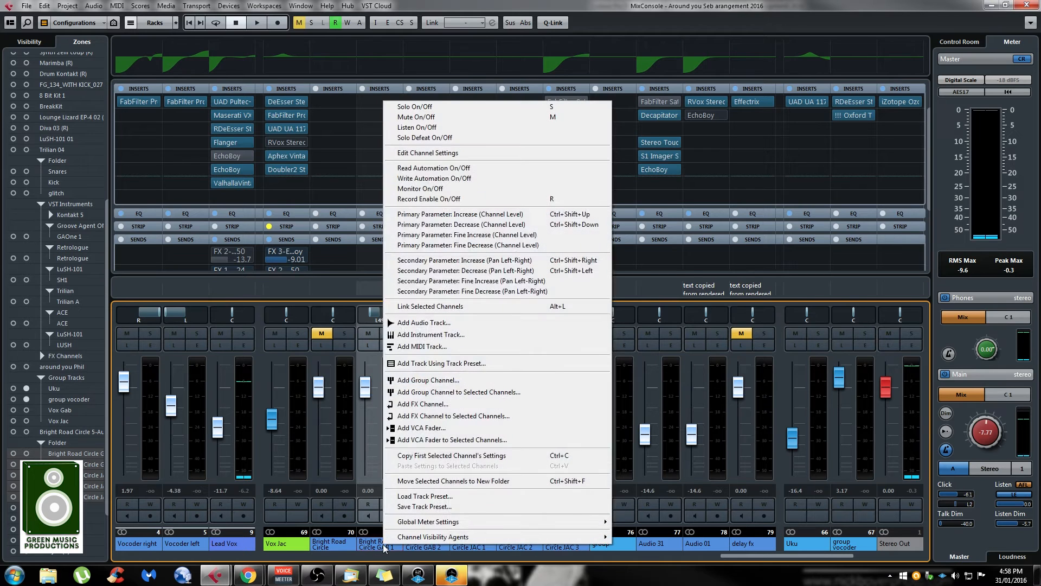
mouse_move(453, 415)
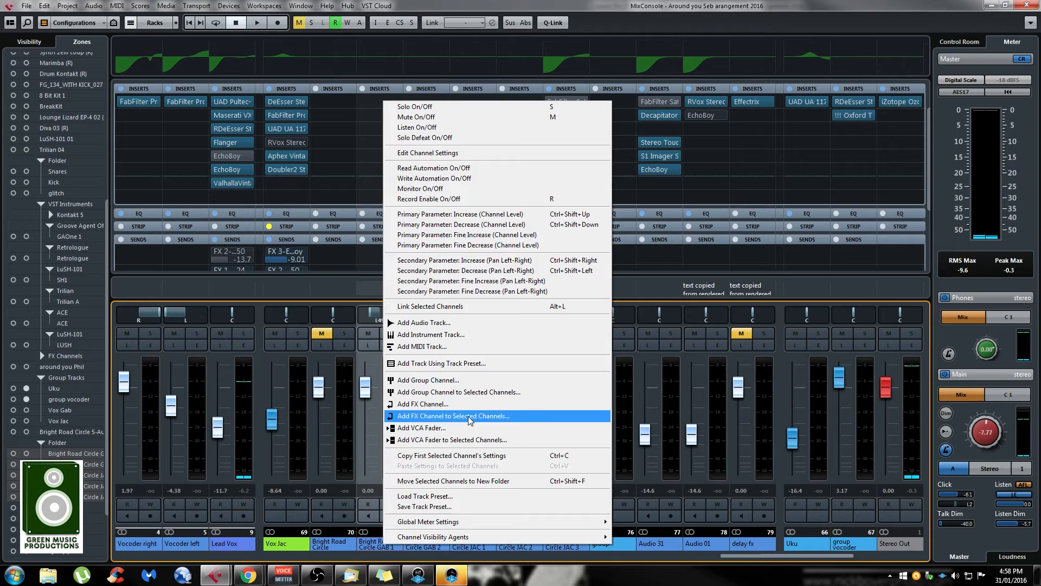
left_click(454, 415)
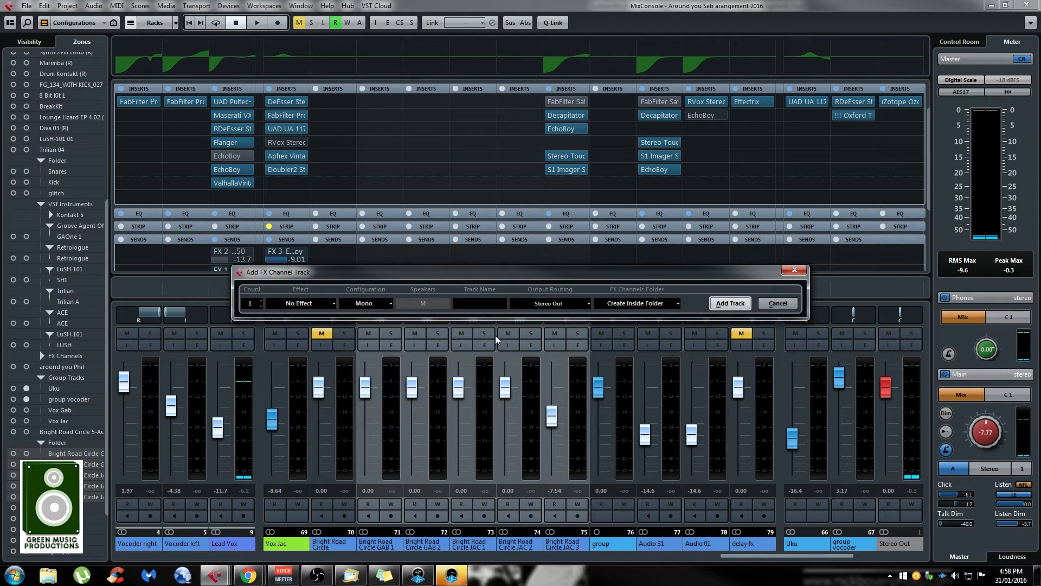
type("fx")
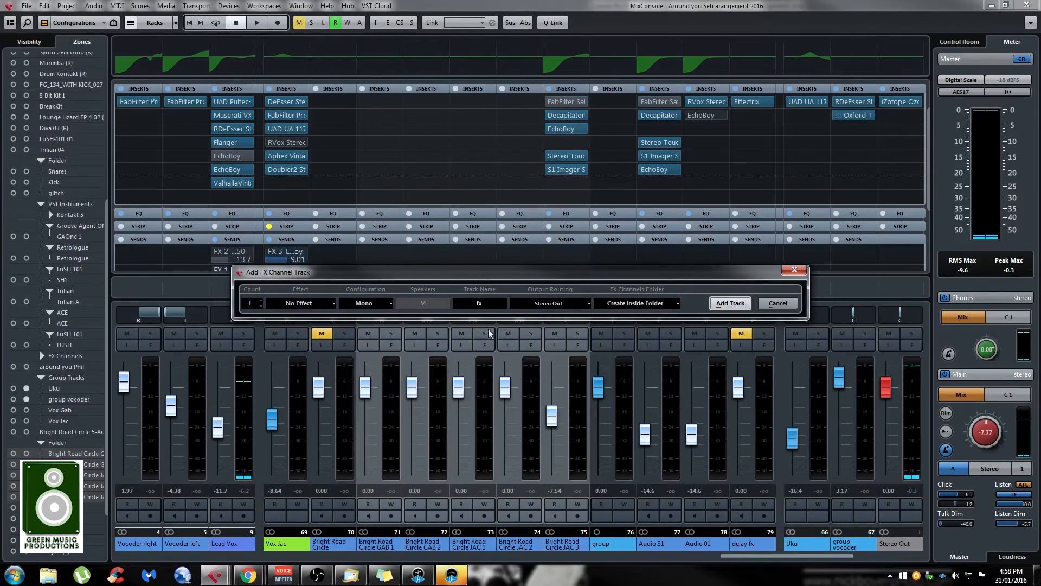
left_click(304, 302)
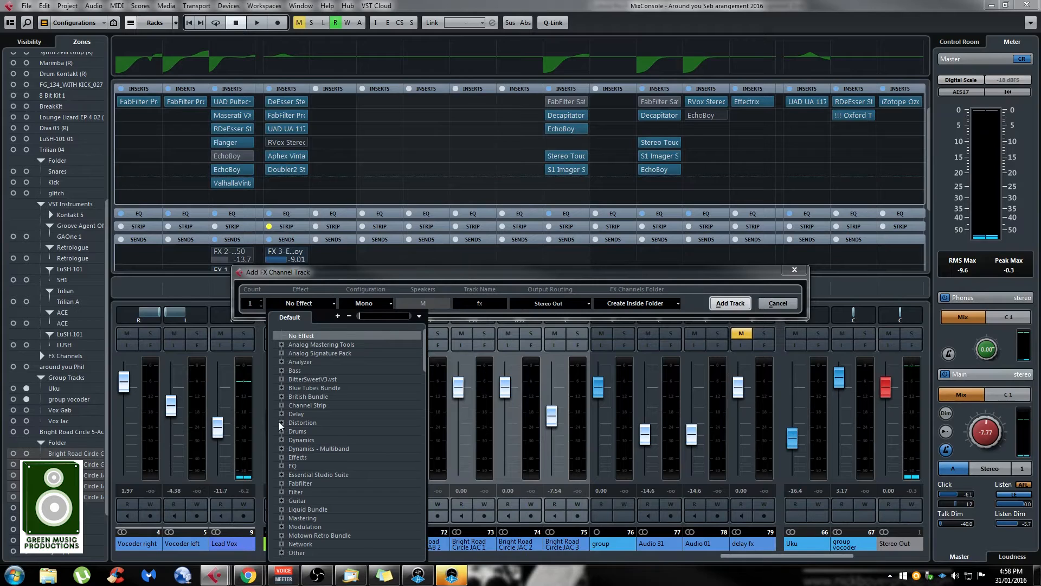
left_click(297, 413)
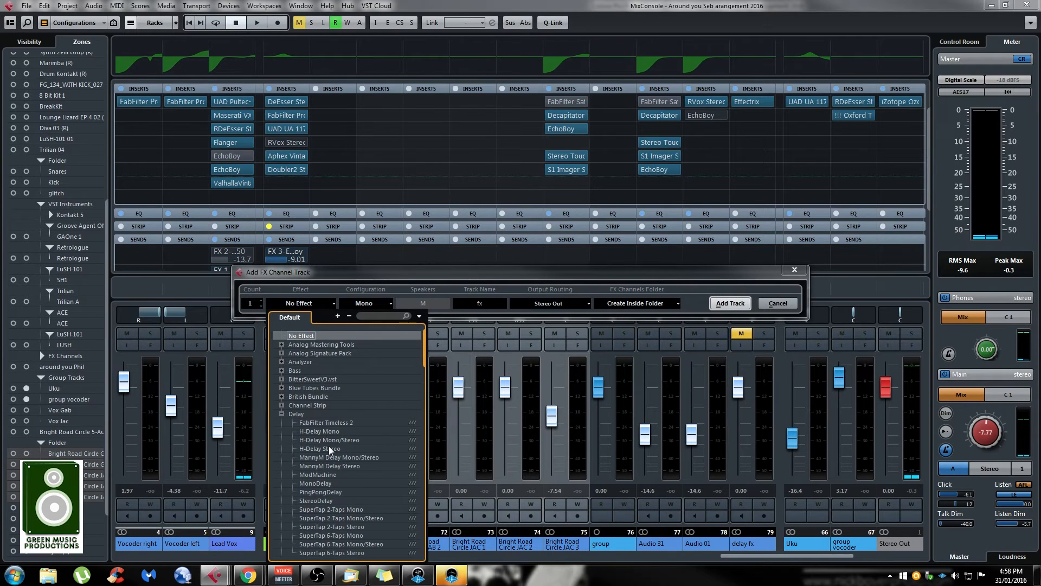
left_click(318, 448)
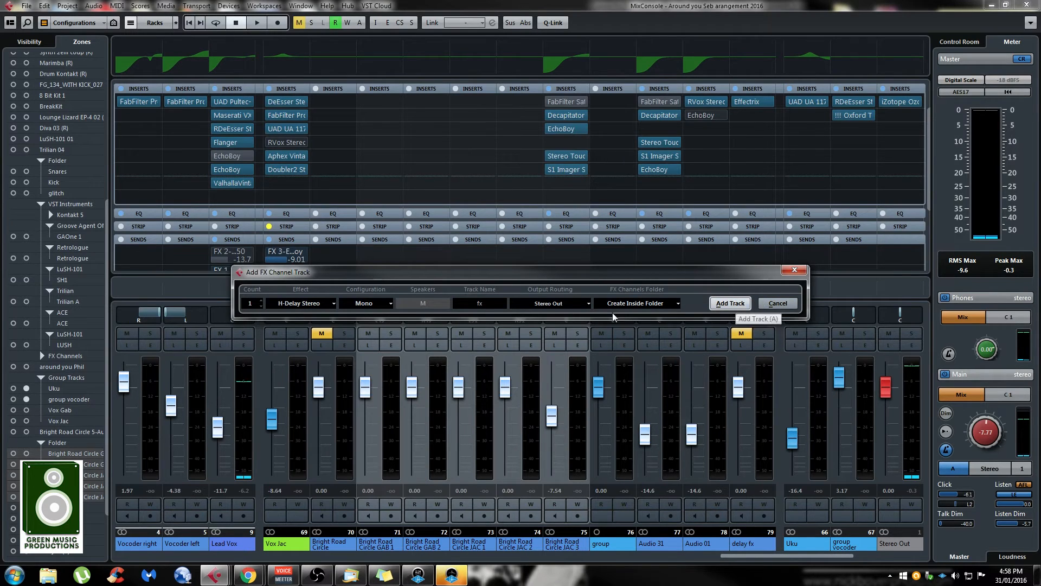
left_click(366, 303)
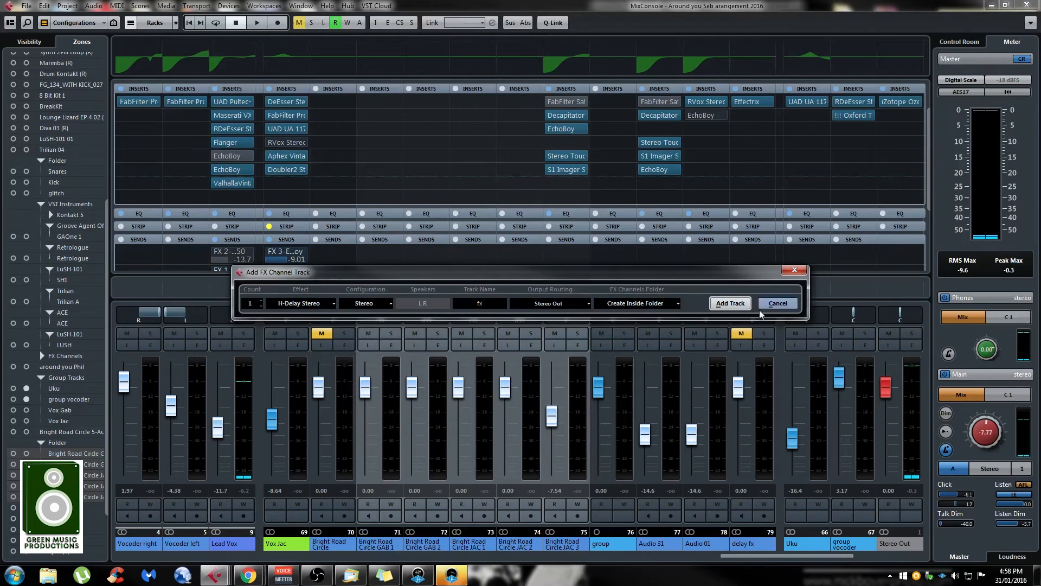
left_click(729, 302)
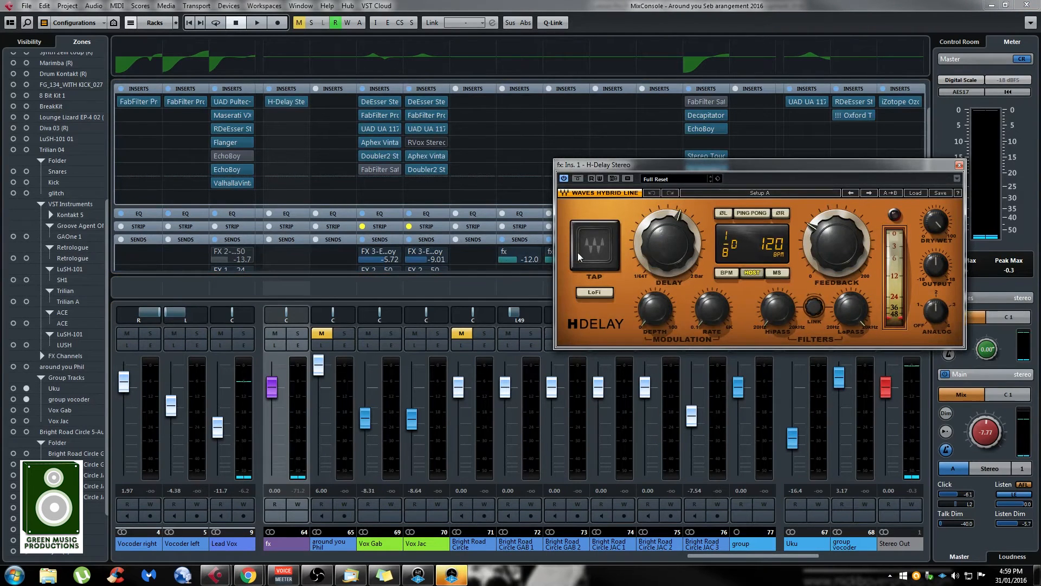
Step: Close the H-Delay plugin window to reveal the mixer with the new fx sends
left_click(959, 164)
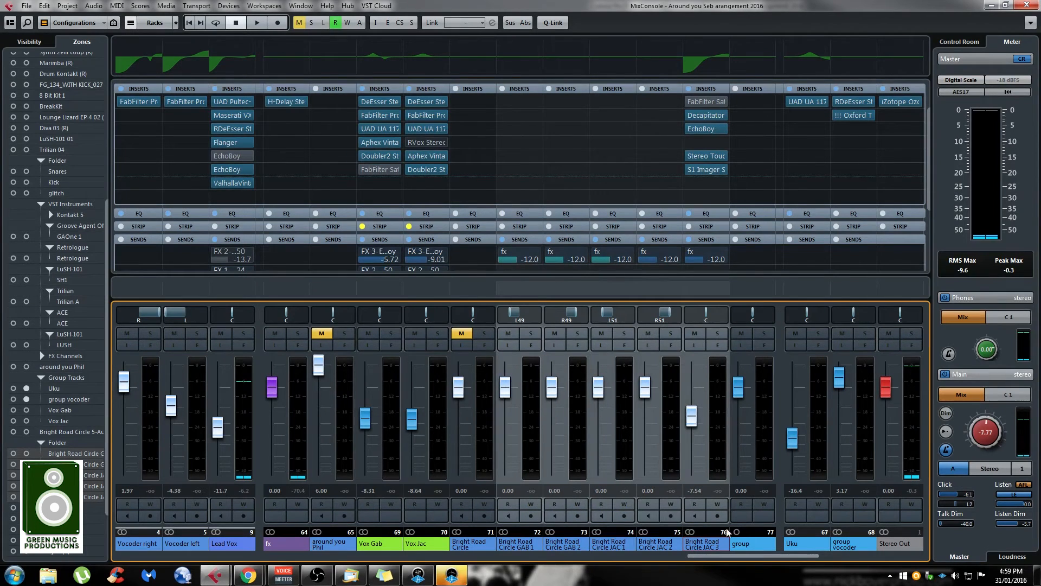
mouse_move(714, 547)
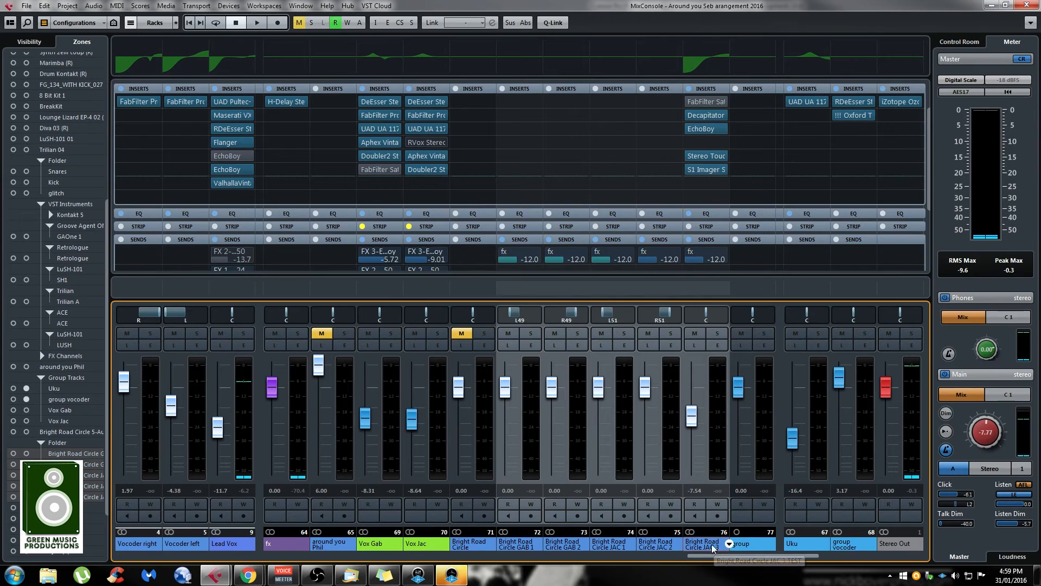
Step: Add a VCA fader (VCA Link 1) to the selected GAB and JAC channels from the channel context menu
right_click(710, 543)
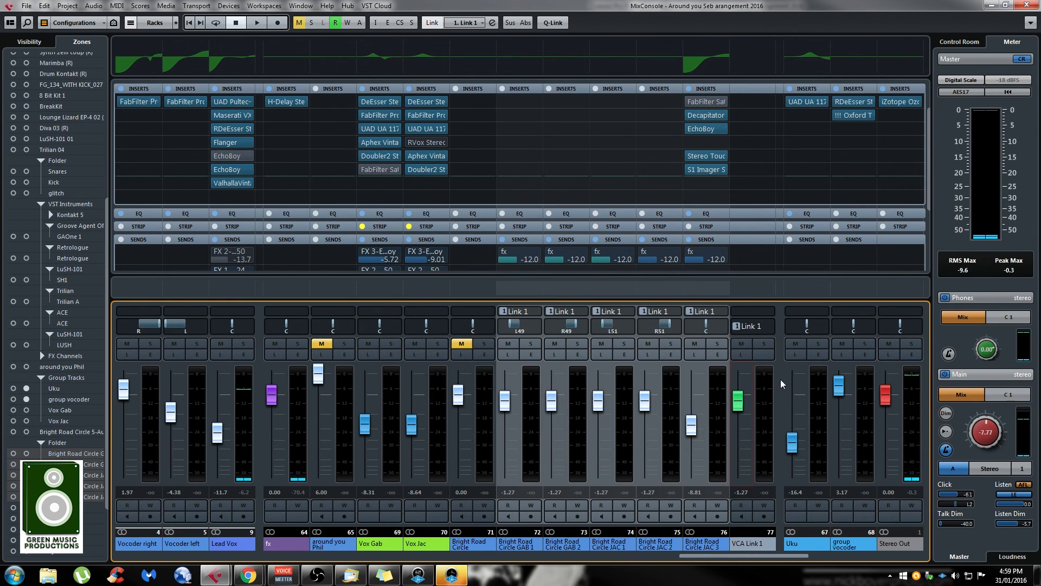
mouse_move(759, 416)
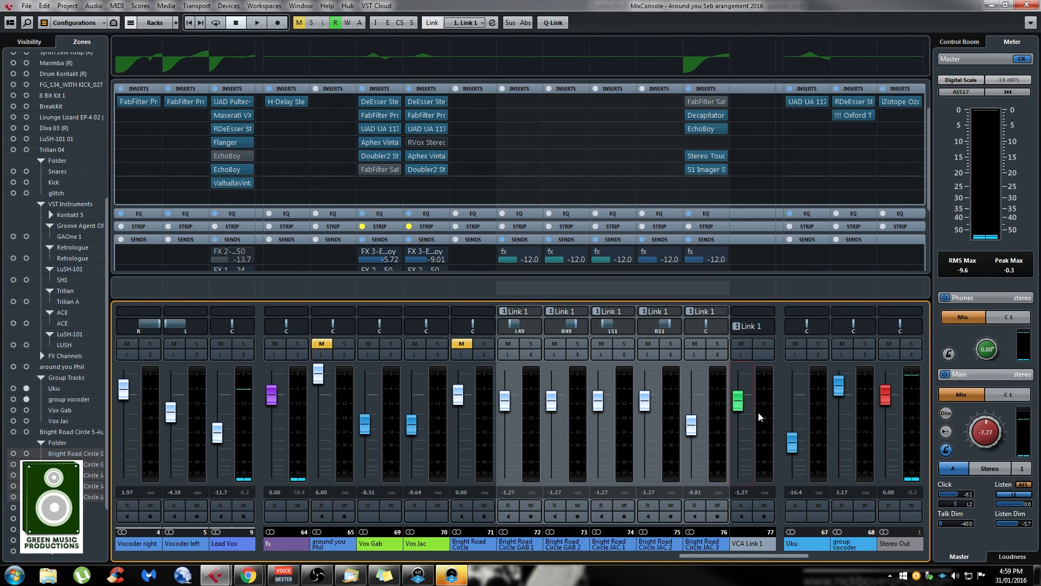